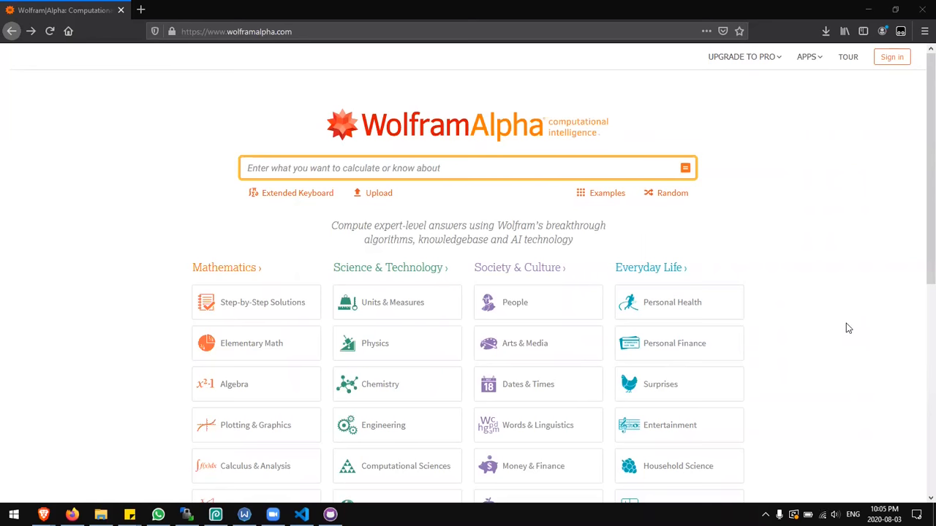
Reach the Wolfram|Alpha Notebook Edition product page via wolfram.com's Products & Services menu
{"action": "scroll", "scroll_direction": "down", "scroll_amount": 3}
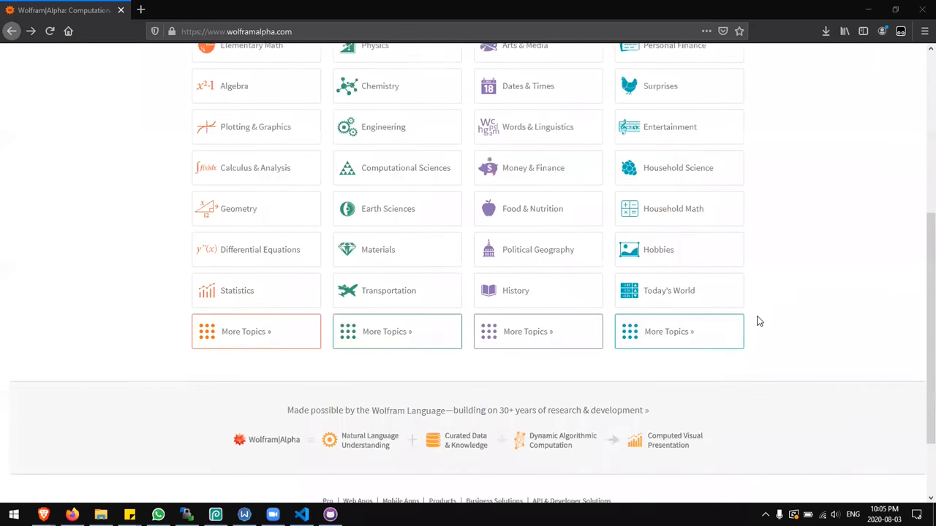
{"action": "scroll", "scroll_direction": "down", "scroll_amount": 3}
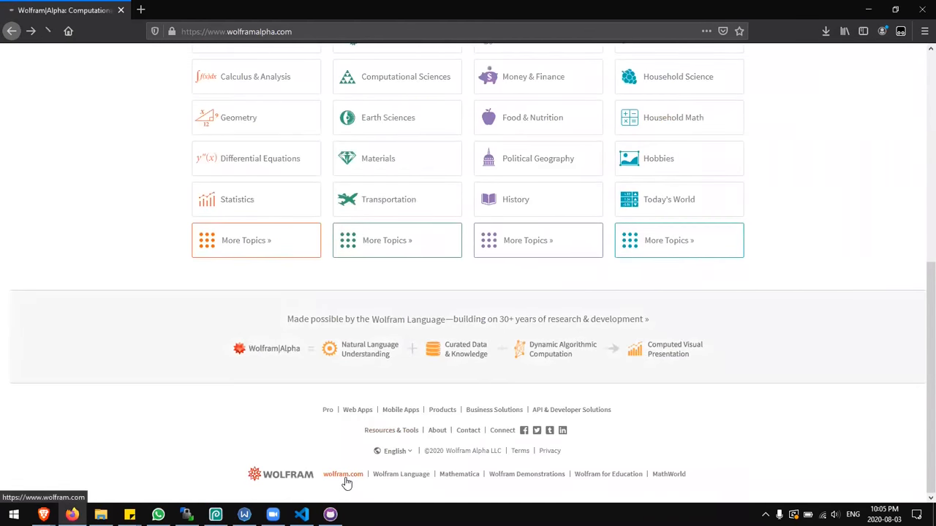
{"action": "left_click", "coordinate": [343, 474]}
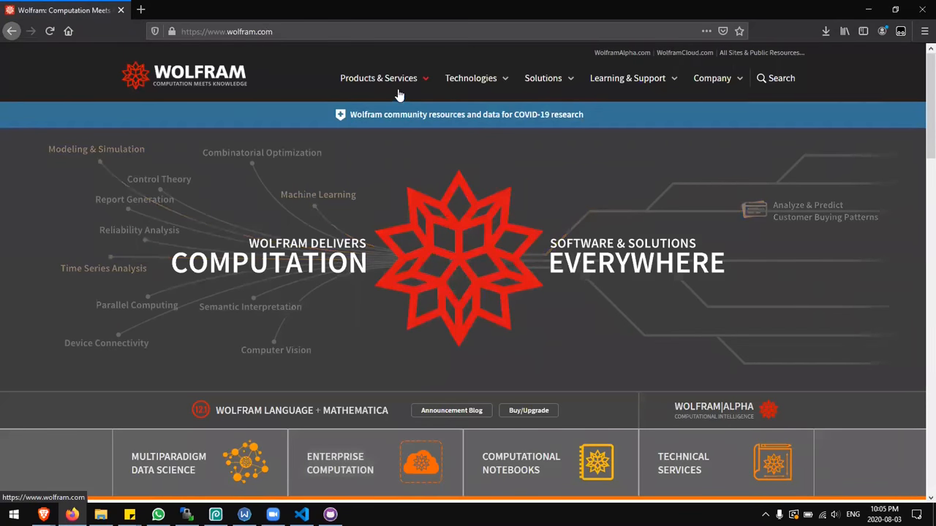
{"action": "left_click", "coordinate": [378, 77]}
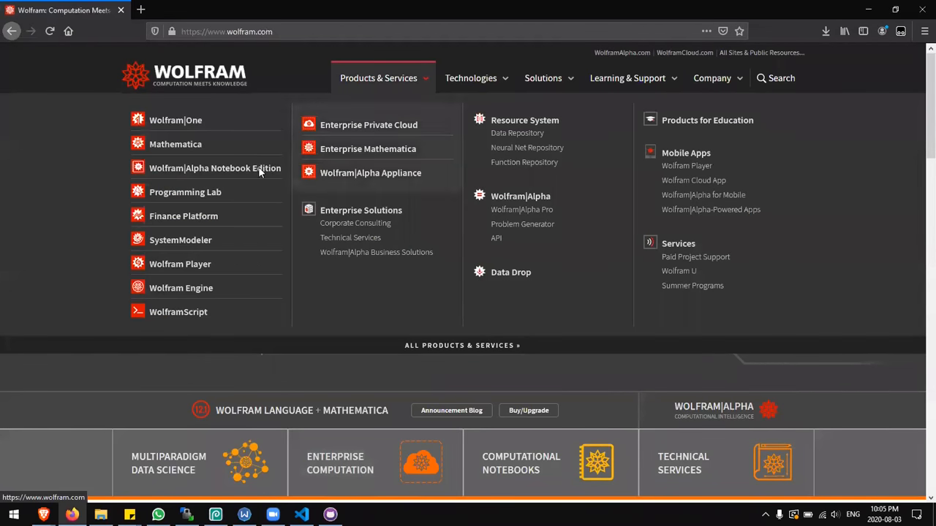
{"action": "left_click", "coordinate": [214, 169]}
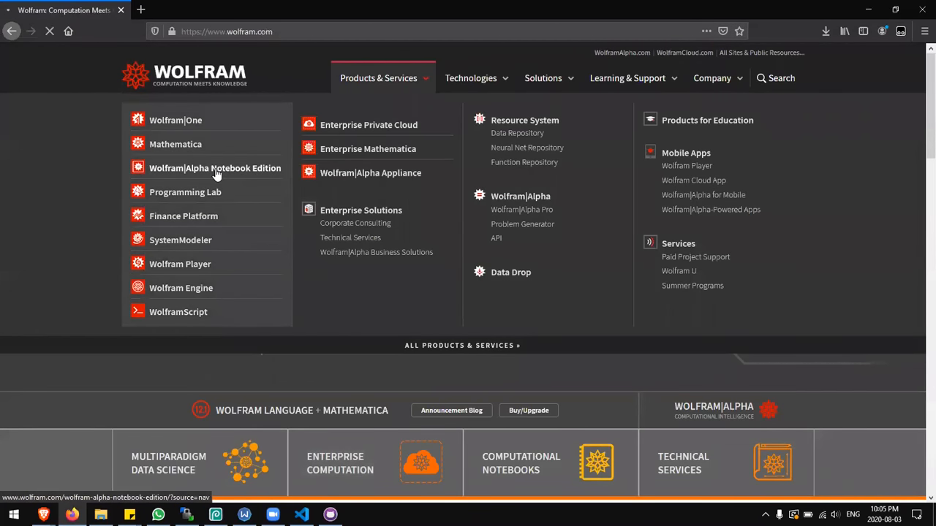
{"action": "left_click", "coordinate": [215, 168]}
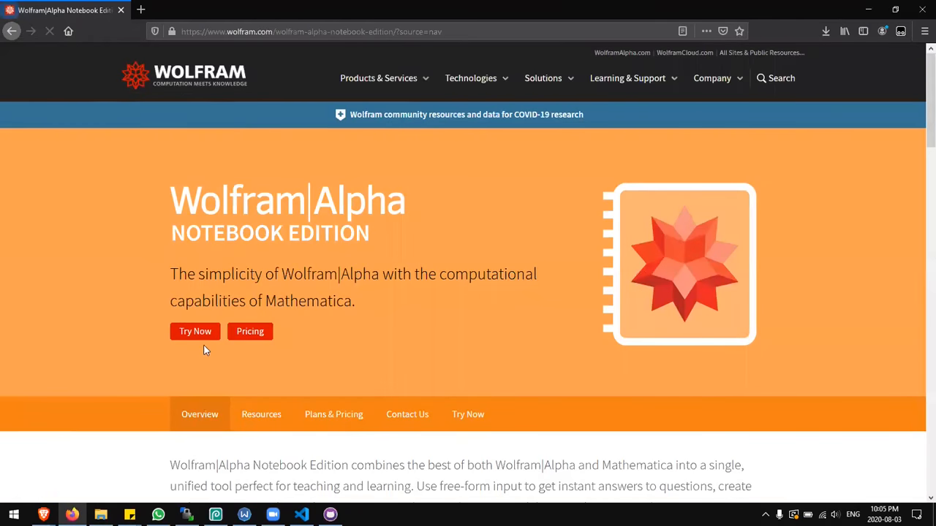
Register a new Wolfram ID with a Temp Mail address, password and accepted terms, then submit
{"action": "left_click", "coordinate": [195, 330]}
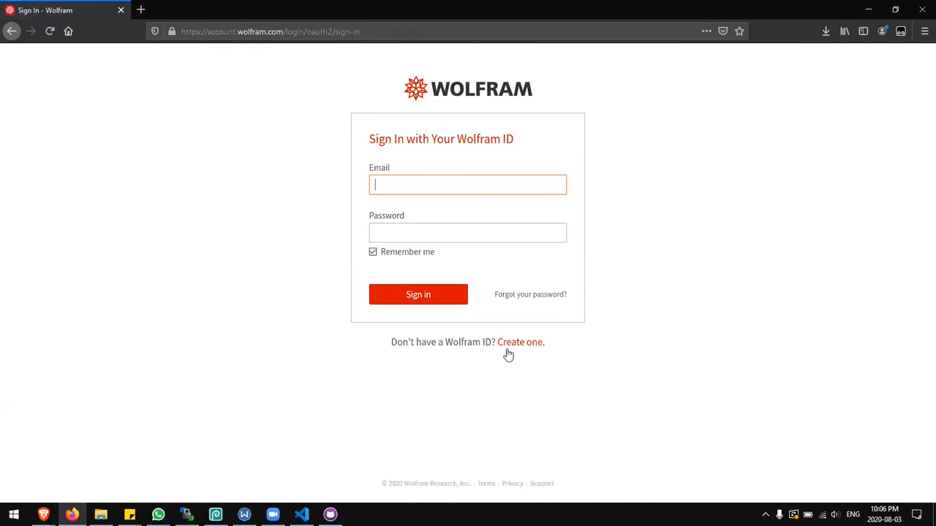
{"action": "left_click", "coordinate": [521, 343]}
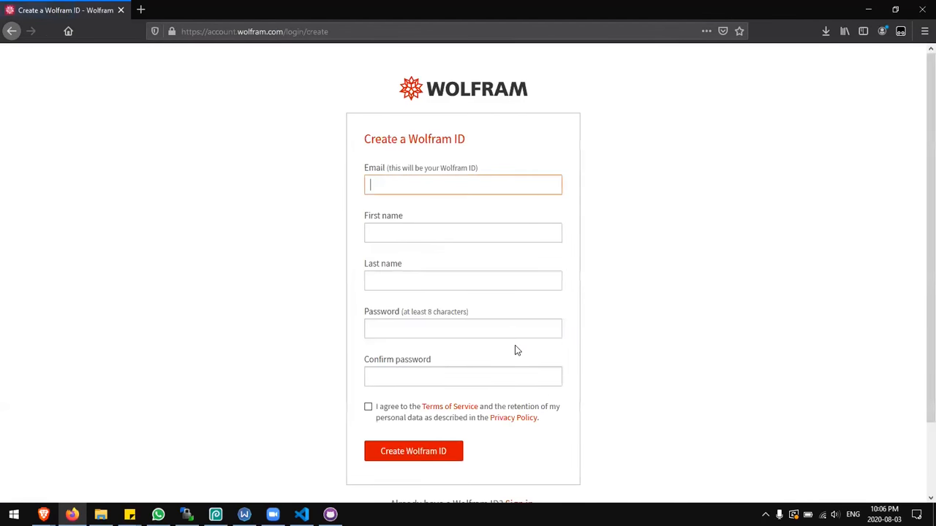
{"action": "type", "text": "temp-mail.org"}
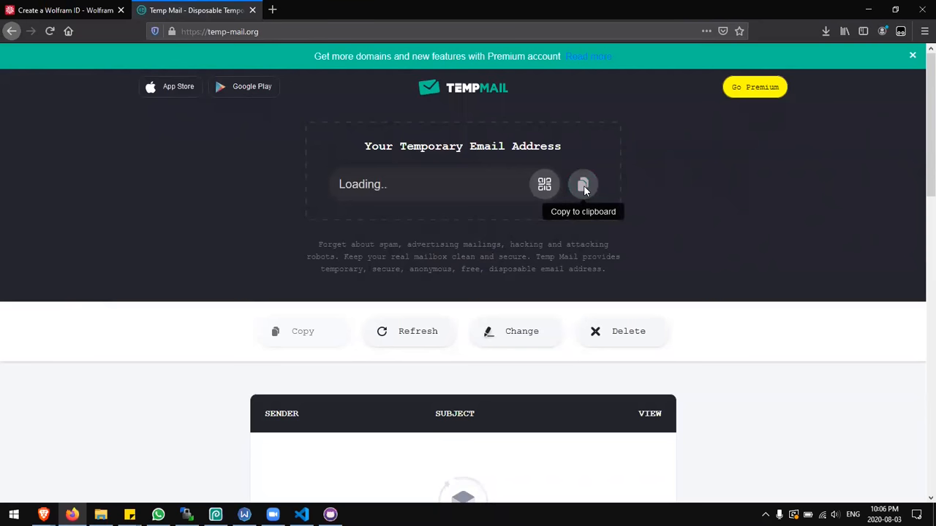
{"action": "left_click", "coordinate": [65, 10]}
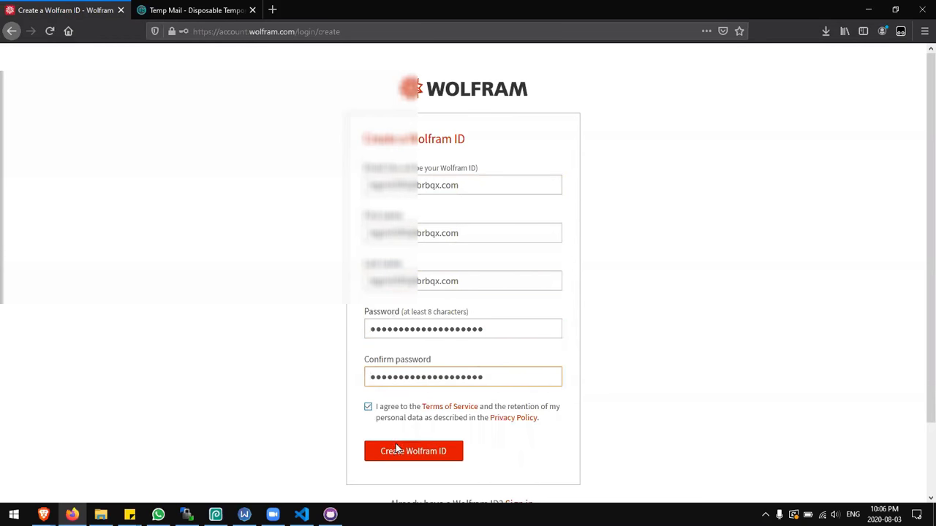
{"action": "left_click", "coordinate": [412, 451]}
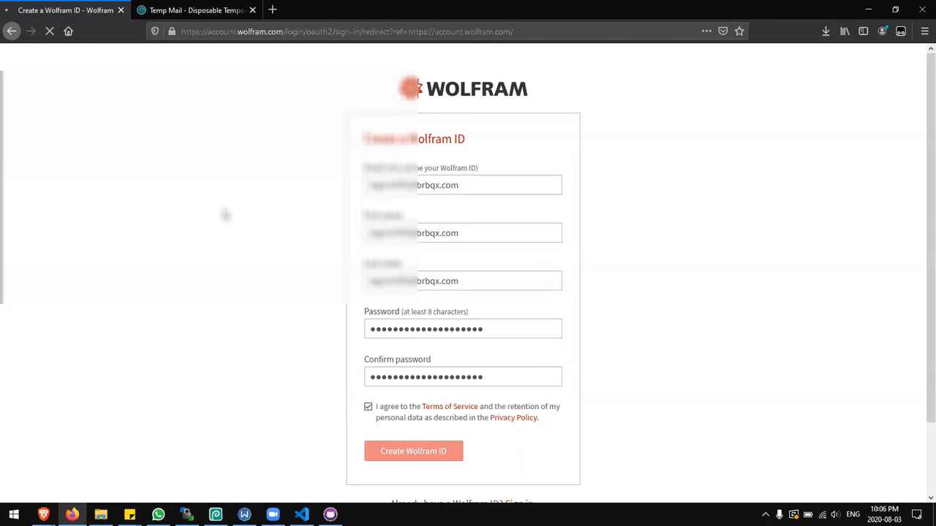
Submit the trial questionnaire as a Student with the license agreement accepted, starting the 14-day trial
{"action": "left_click", "coordinate": [412, 450]}
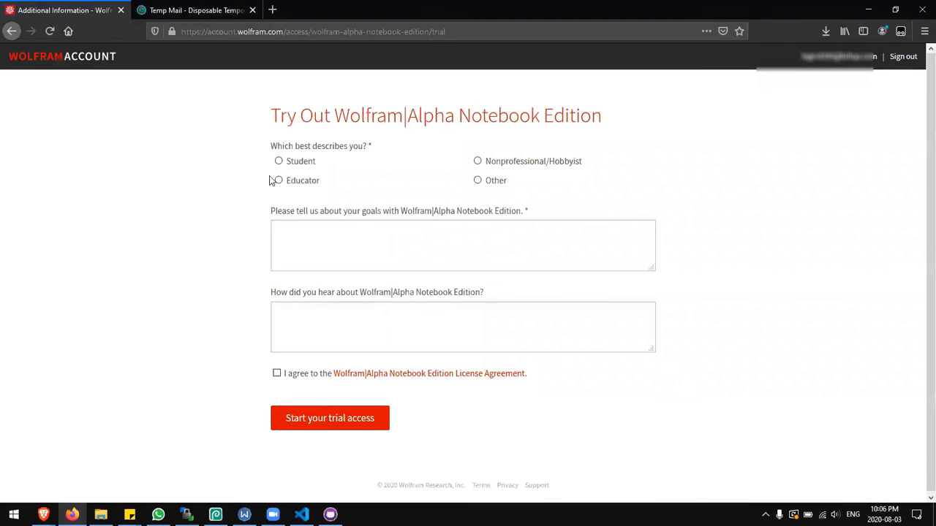
{"action": "left_click", "coordinate": [277, 161]}
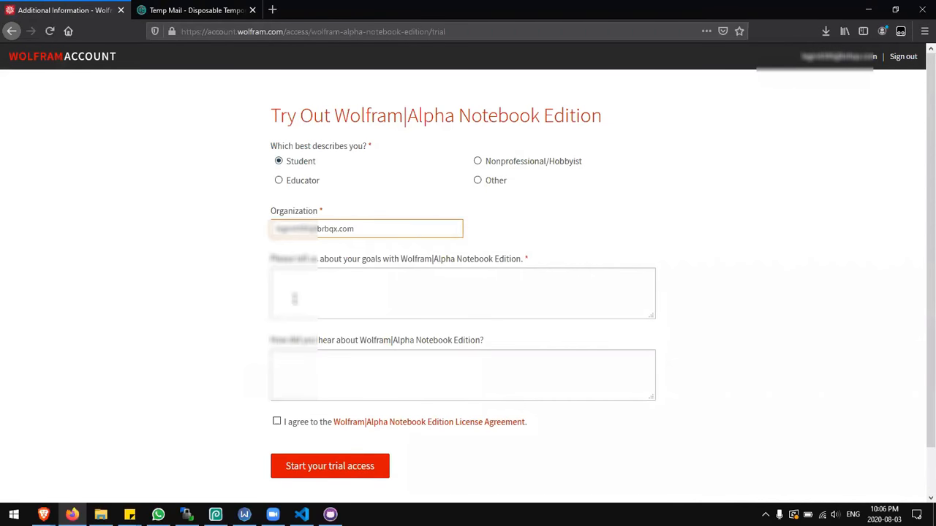
{"action": "left_click", "coordinate": [278, 421]}
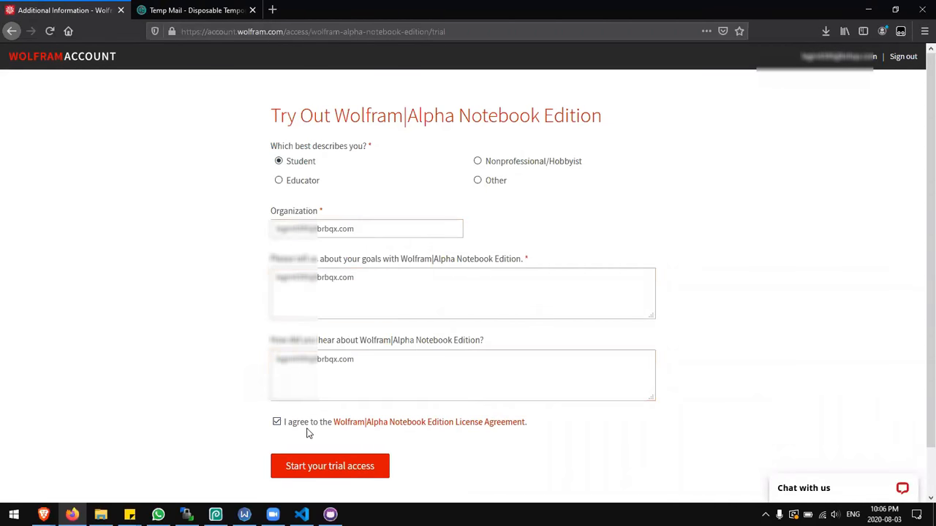
{"action": "left_click", "coordinate": [329, 465]}
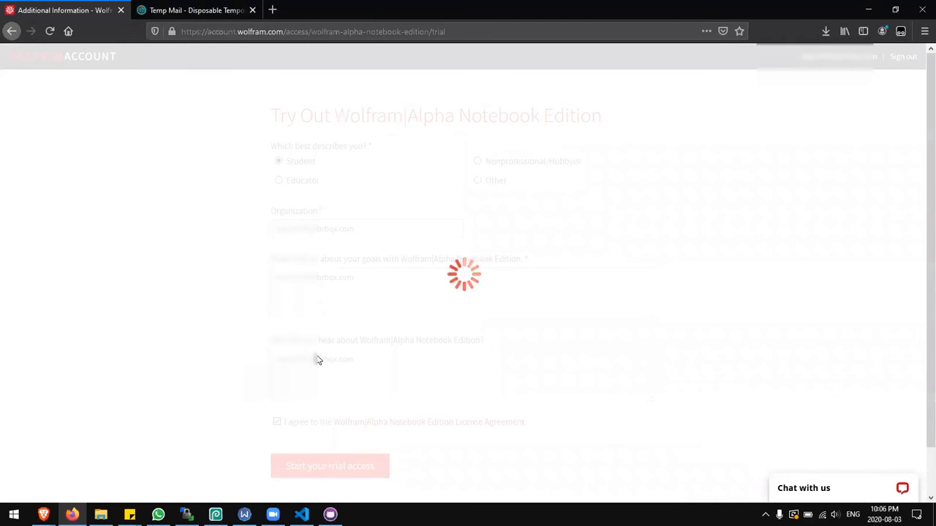
{"action": "left_click", "coordinate": [329, 465]}
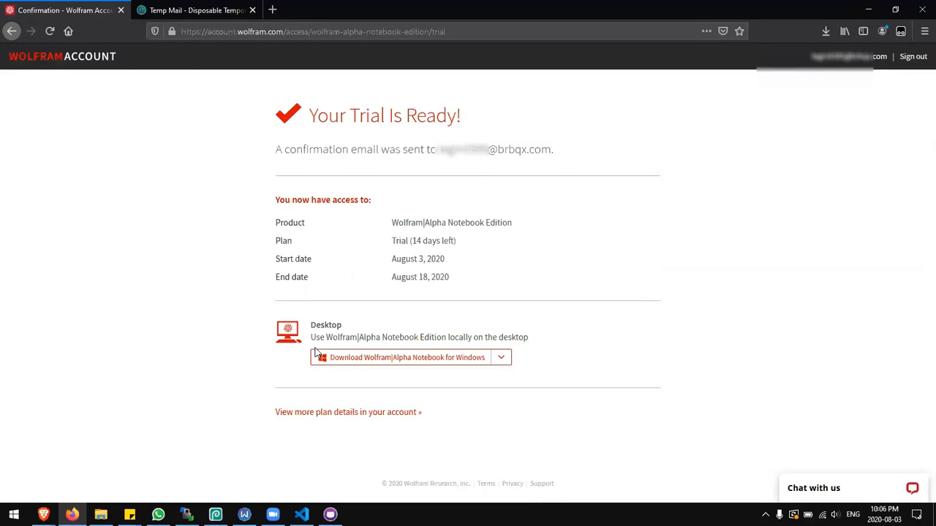
{"action": "mouse_move", "coordinate": [354, 328]}
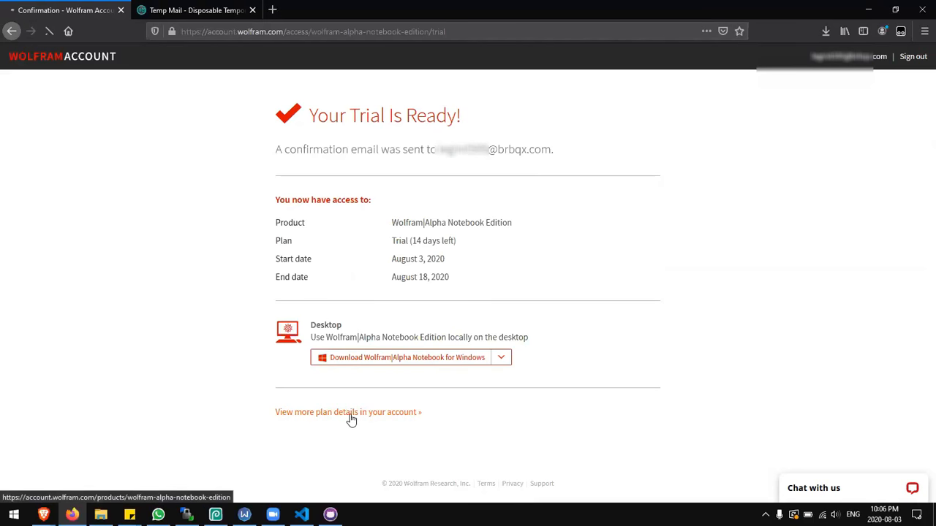
Sign in to Wolfram Cloud from the trial plan page and start a new blank notebook
{"action": "left_click", "coordinate": [349, 412]}
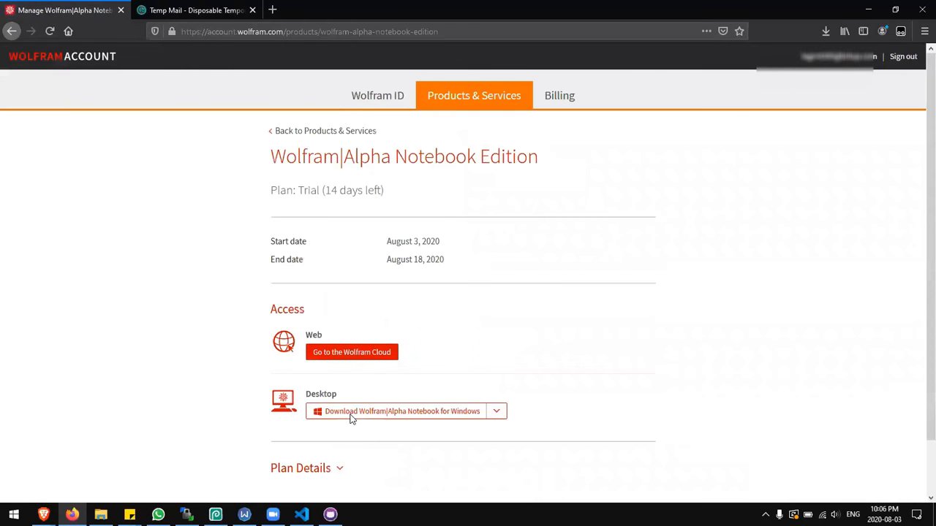
{"action": "left_click", "coordinate": [351, 351]}
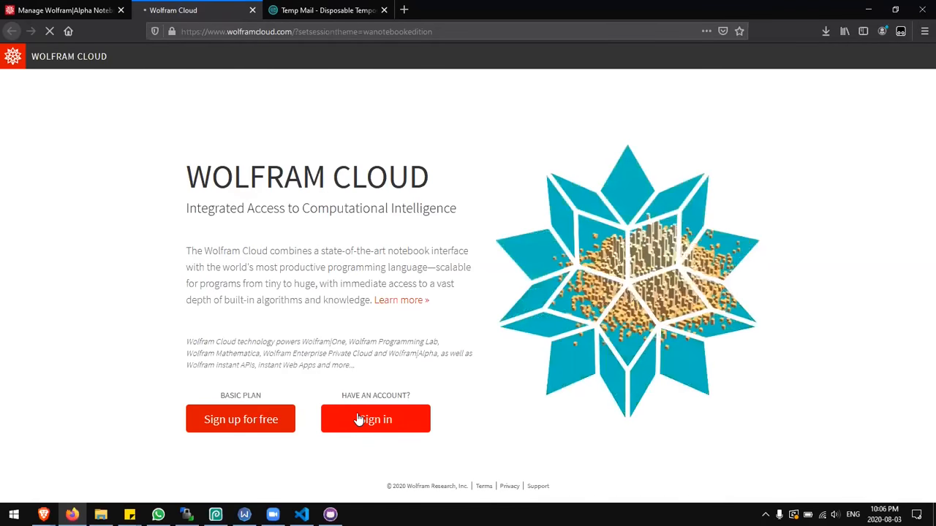
{"action": "left_click", "coordinate": [374, 418]}
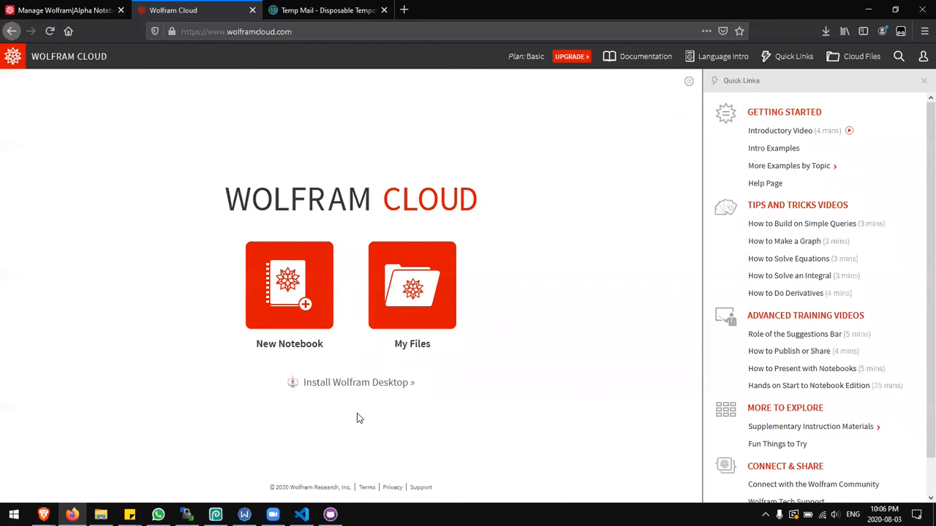
{"action": "mouse_move", "coordinate": [290, 296]}
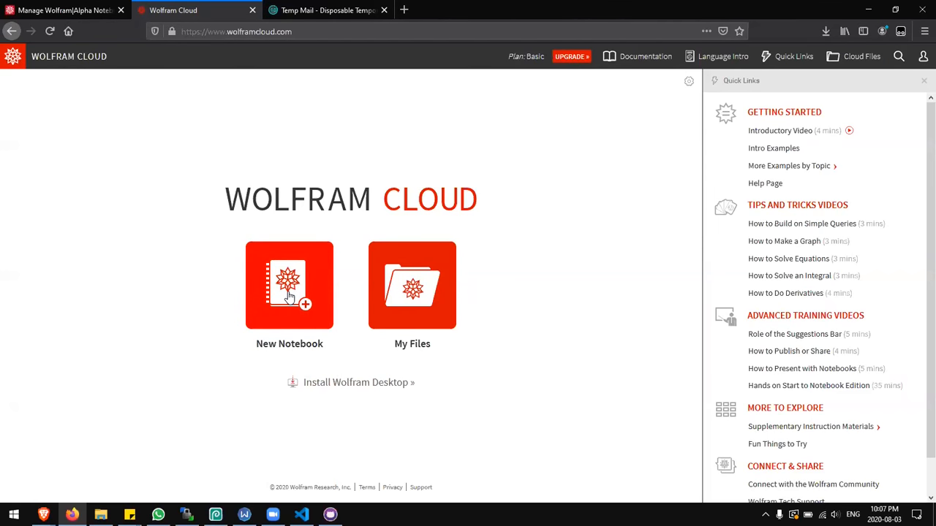
{"action": "left_click", "coordinate": [290, 285]}
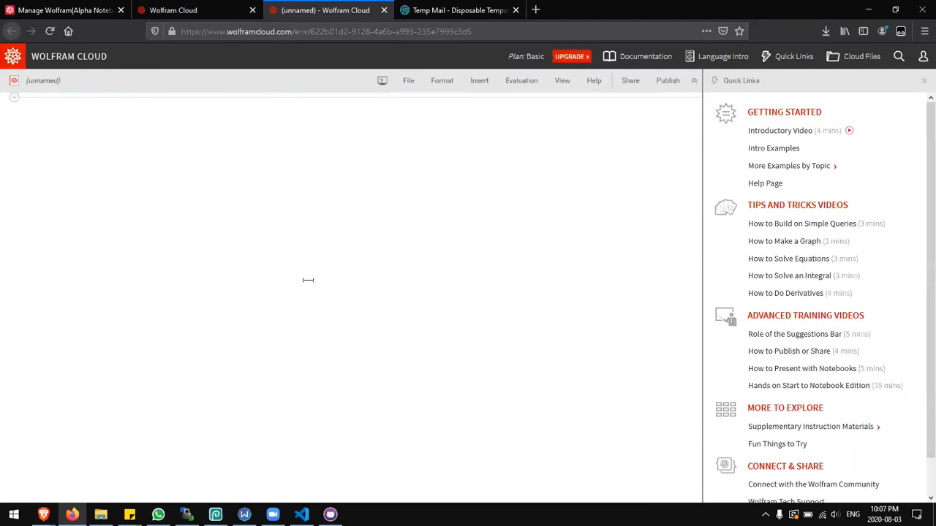
{"action": "mouse_move", "coordinate": [532, 57]}
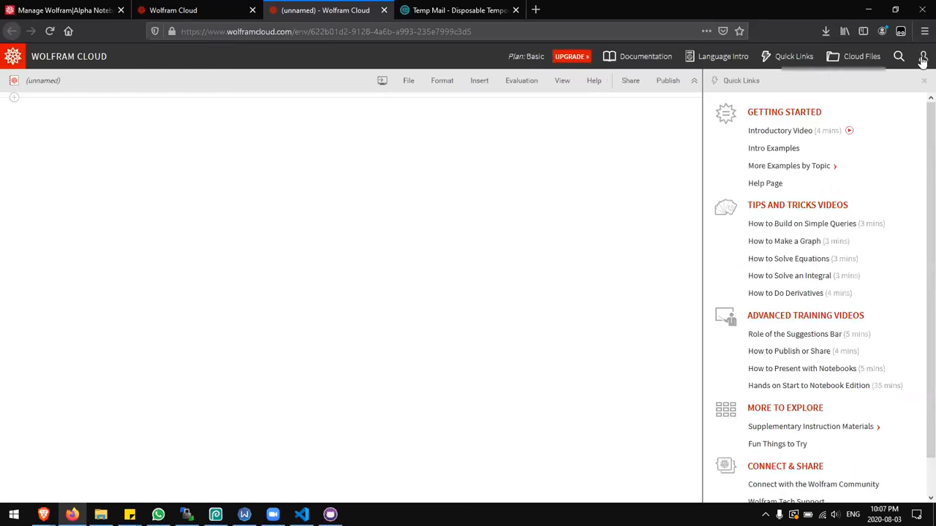
Sign out via the account menu and return to the sign-in form
{"action": "left_click", "coordinate": [922, 56]}
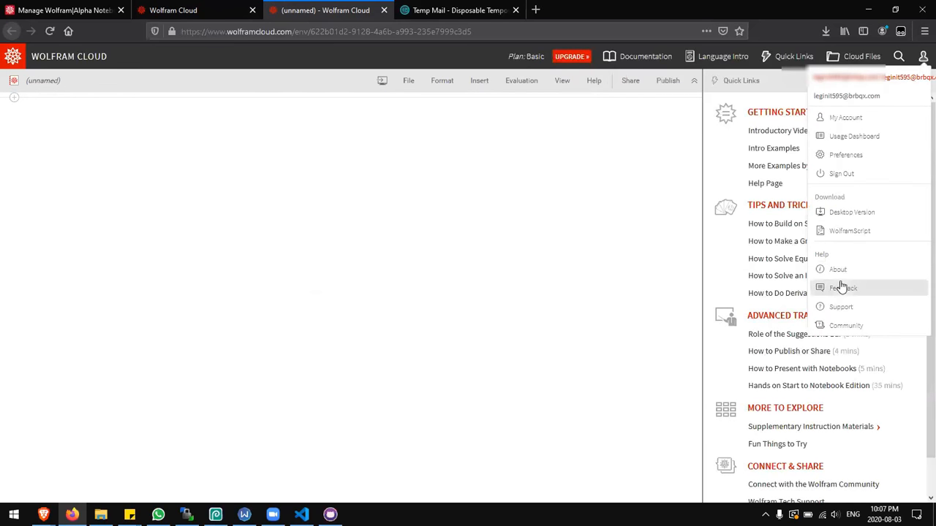
{"action": "left_click", "coordinate": [841, 172]}
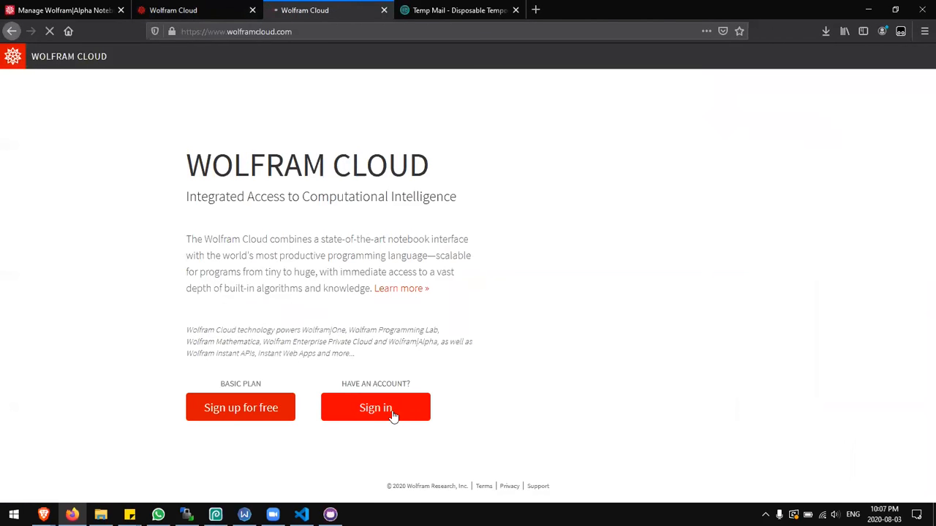
{"action": "left_click", "coordinate": [375, 407]}
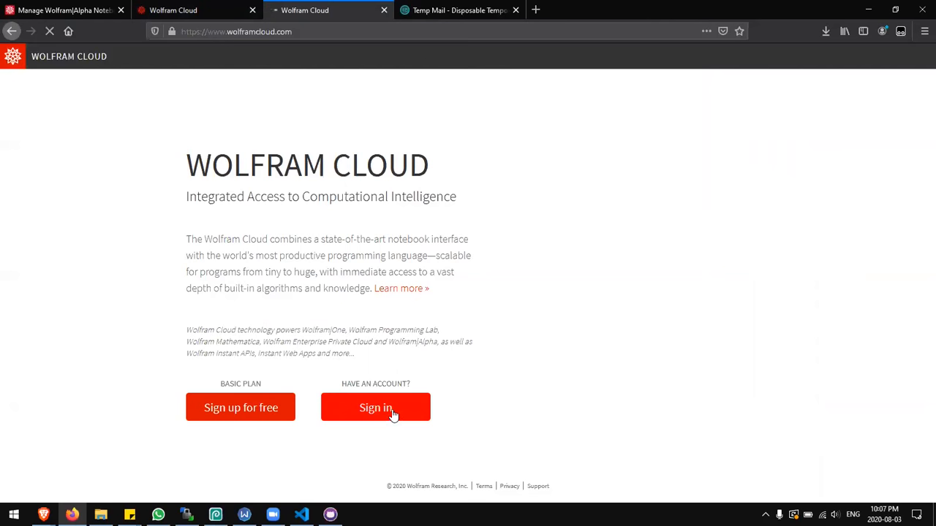
{"action": "left_click", "coordinate": [375, 406]}
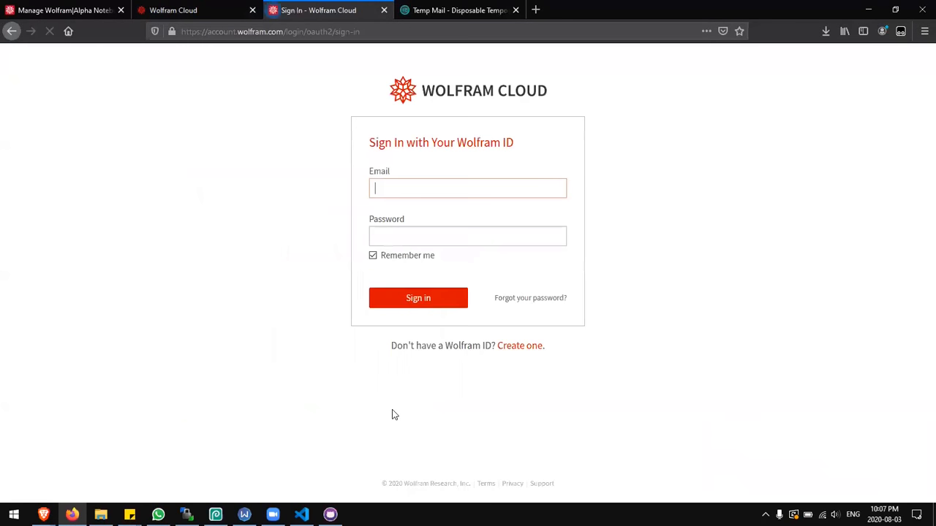
Sign back in with email and password, then create a new notebook under the trial plan
{"action": "type", "text": "password"}
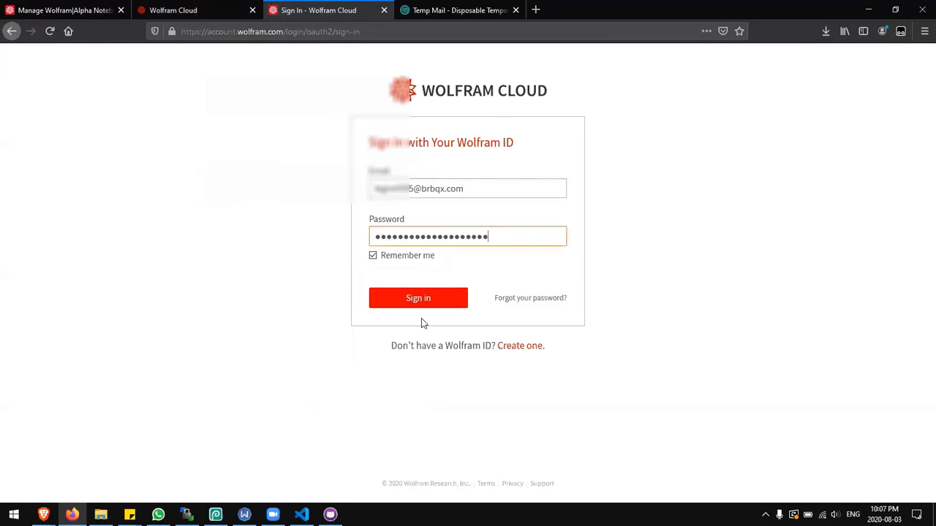
{"action": "left_click", "coordinate": [418, 299]}
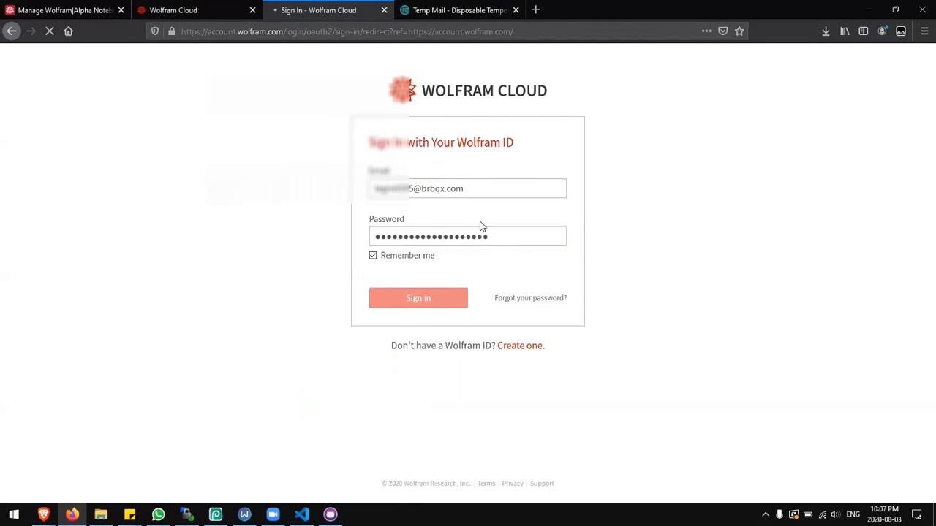
{"action": "left_click", "coordinate": [418, 298]}
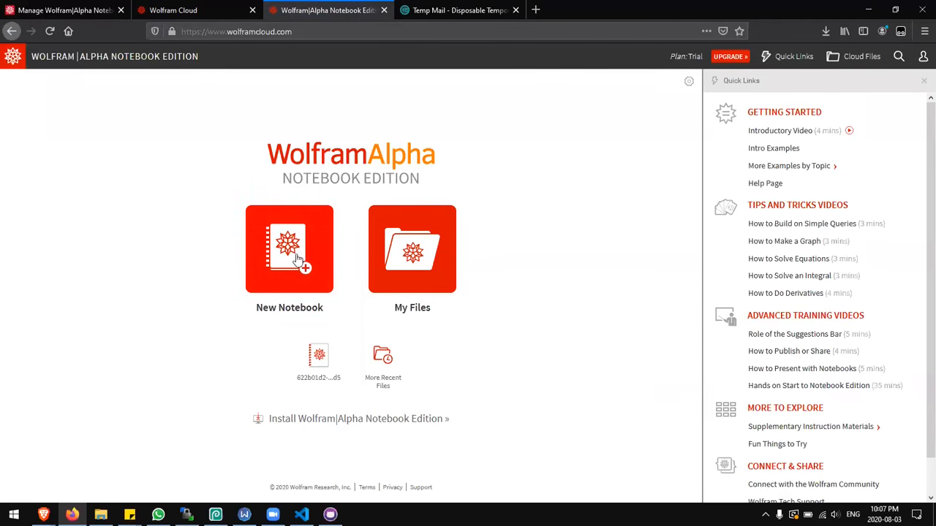
{"action": "left_click", "coordinate": [290, 248]}
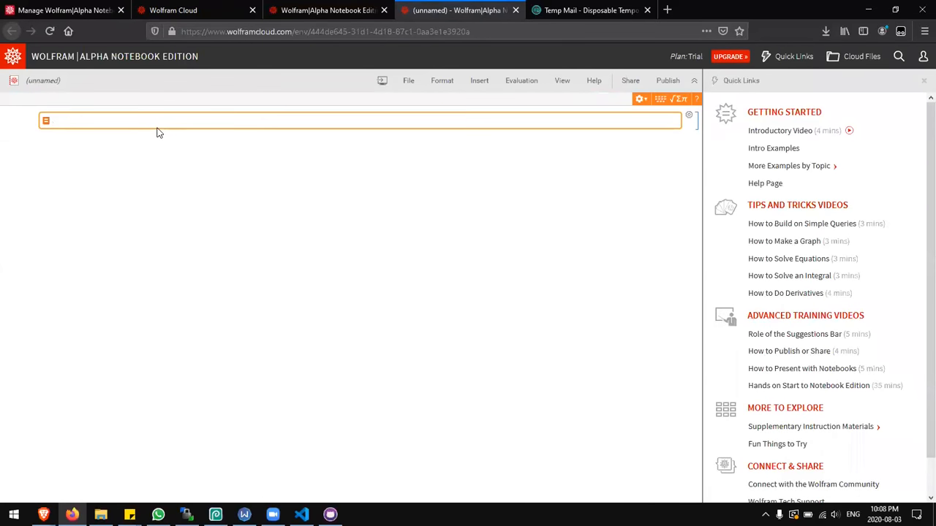
Evaluate 'integral x sinx dx', giving sin(x) − x cos(x) + c1
{"action": "type", "text": "integral x sinx"}
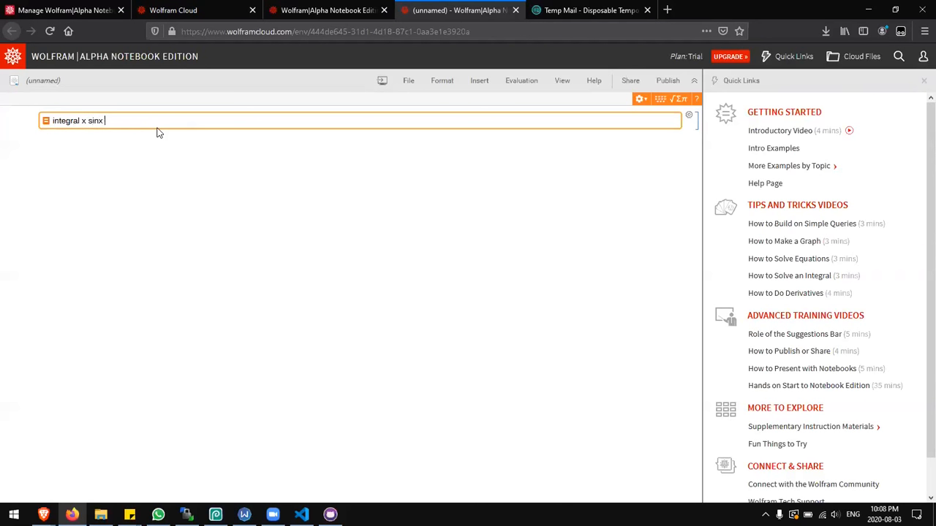
{"action": "type", "text": "dx"}
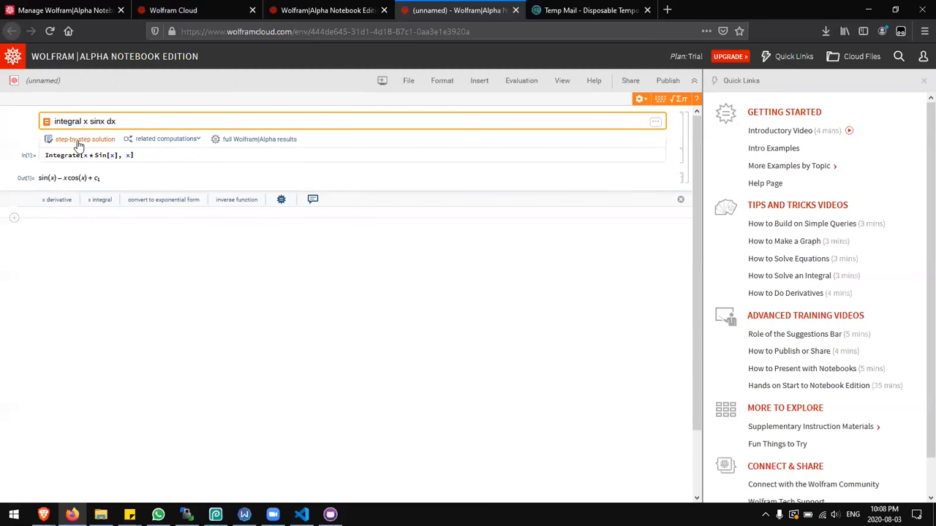
Show the step-by-step solution with all steps expanded, ending in sin(x) − x cos(x) + constant
{"action": "left_click", "coordinate": [79, 139]}
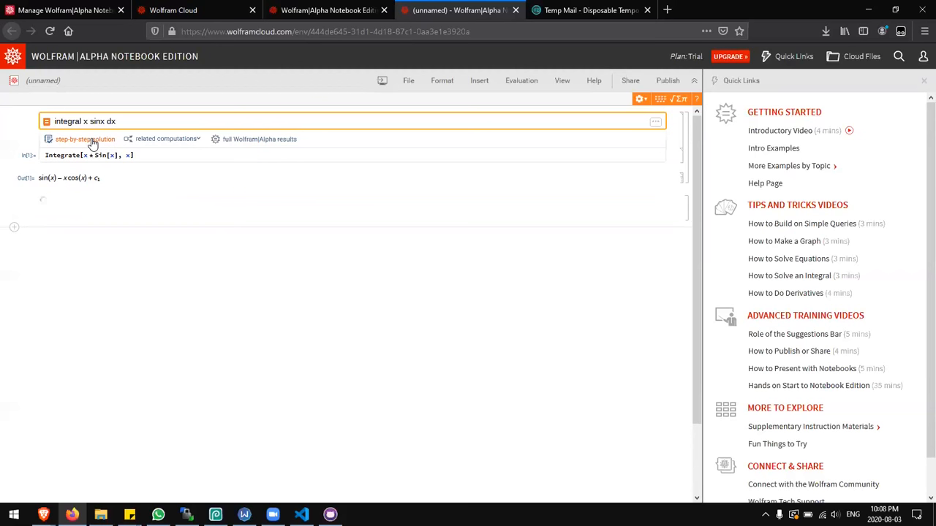
{"action": "left_click", "coordinate": [81, 138]}
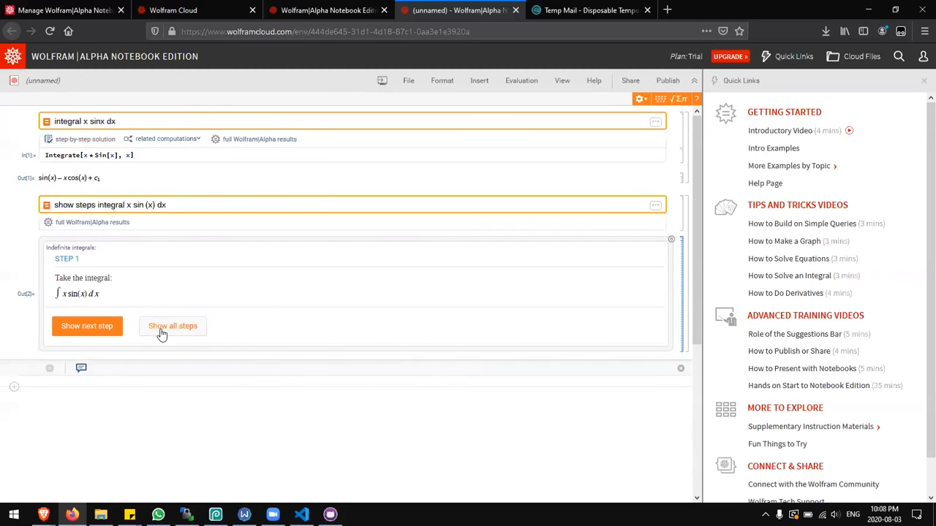
{"action": "left_click", "coordinate": [172, 325]}
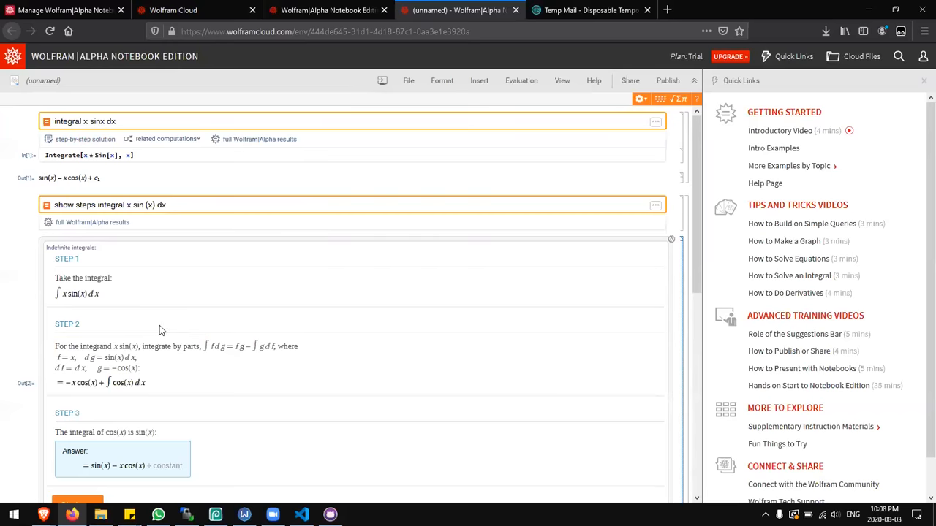
{"action": "scroll", "scroll_direction": "down", "scroll_amount": 3}
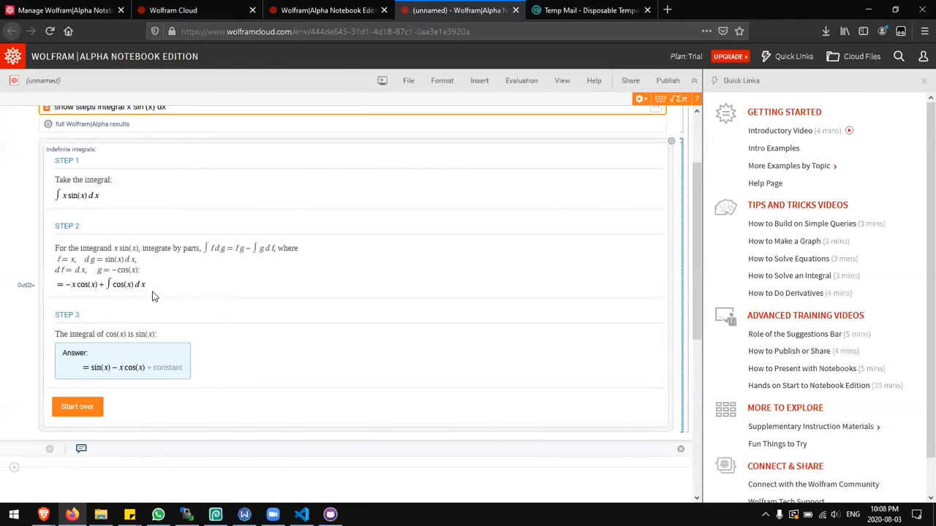